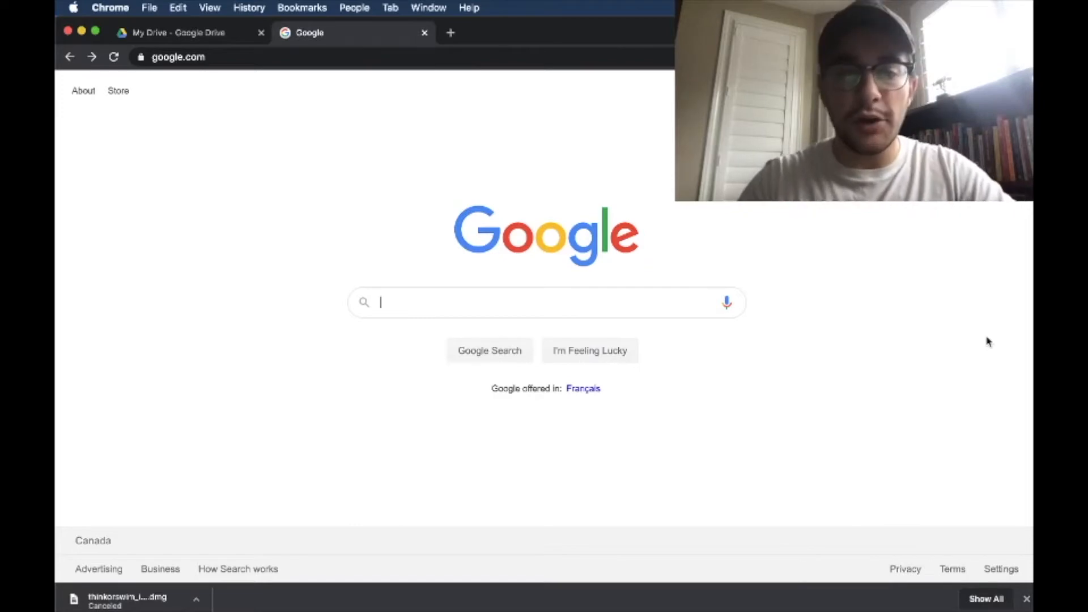
# Search Google for 'td think' and scroll the download page toward the Mac installer link
pyautogui.write('td think')
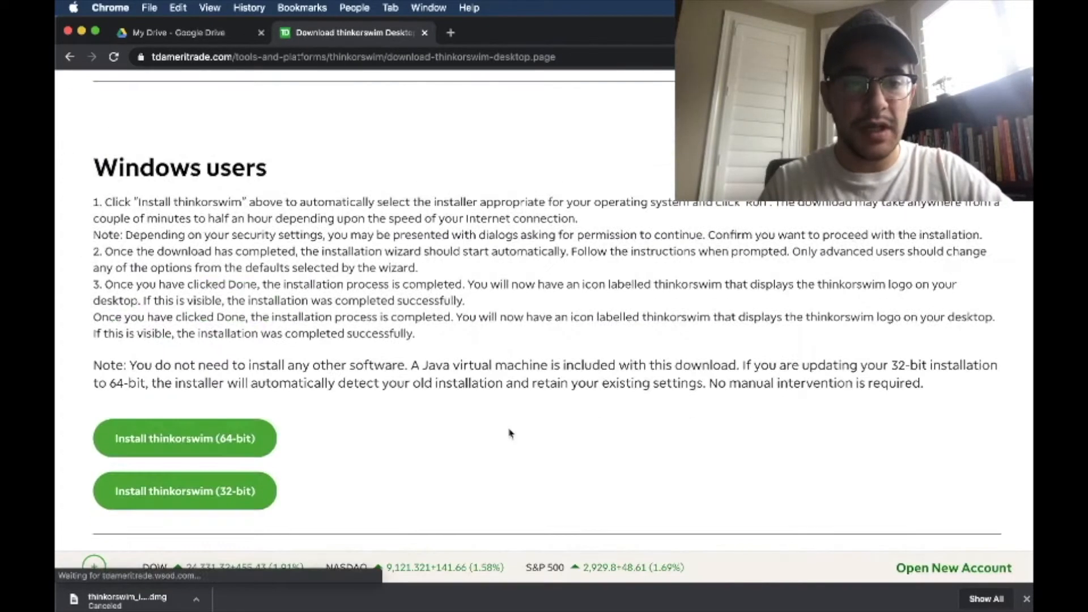
pyautogui.scroll(-3)
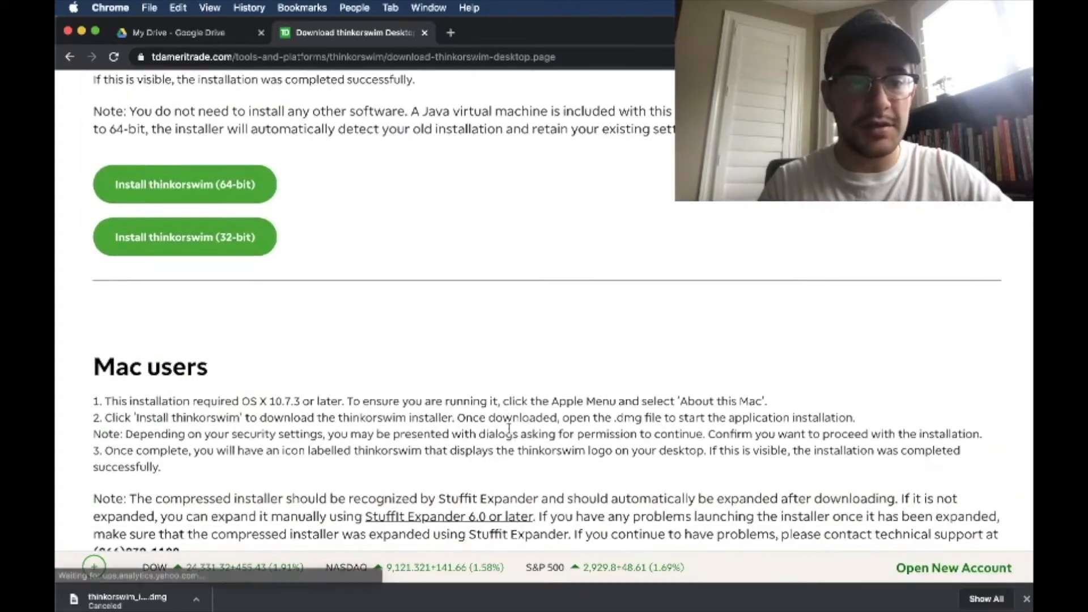
pyautogui.scroll(-3)
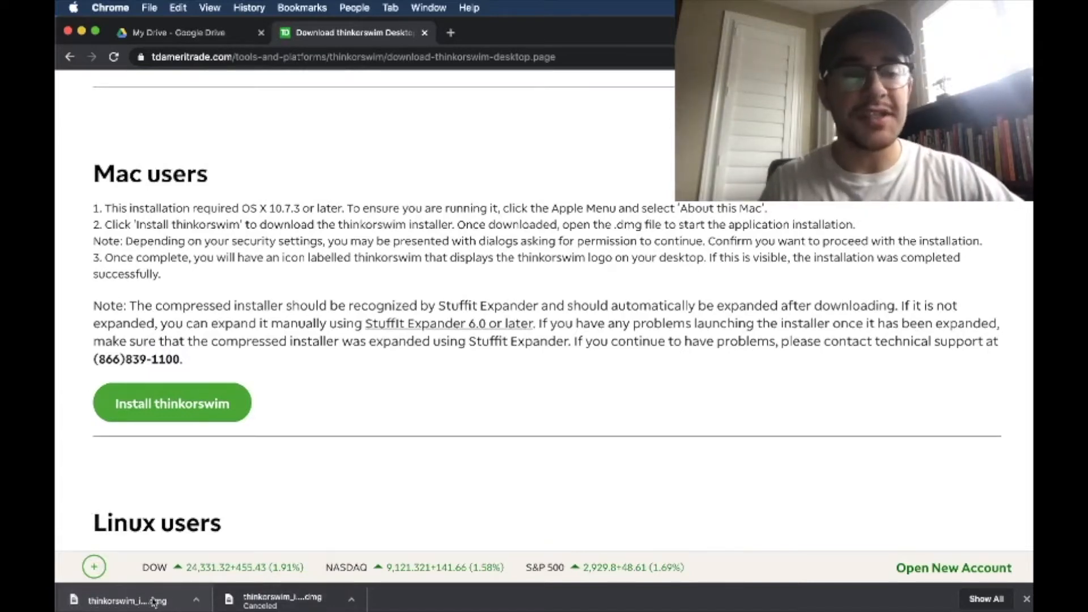
# Launch thinkorswim Installer from the downloaded .dmg and confirm the macOS security prompt
pyautogui.click(126, 599)
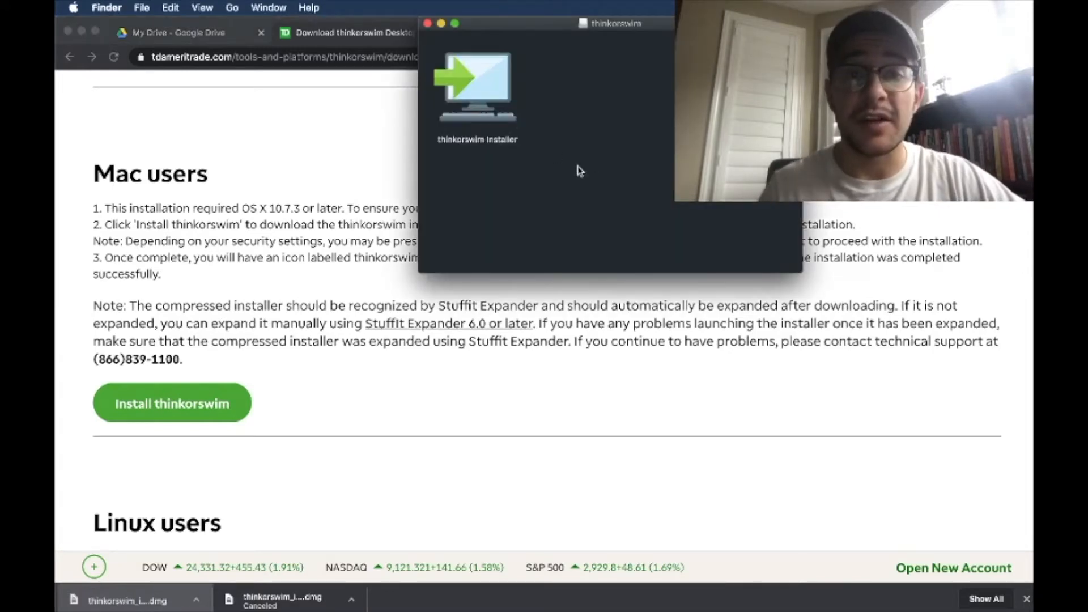
pyautogui.click(477, 85)
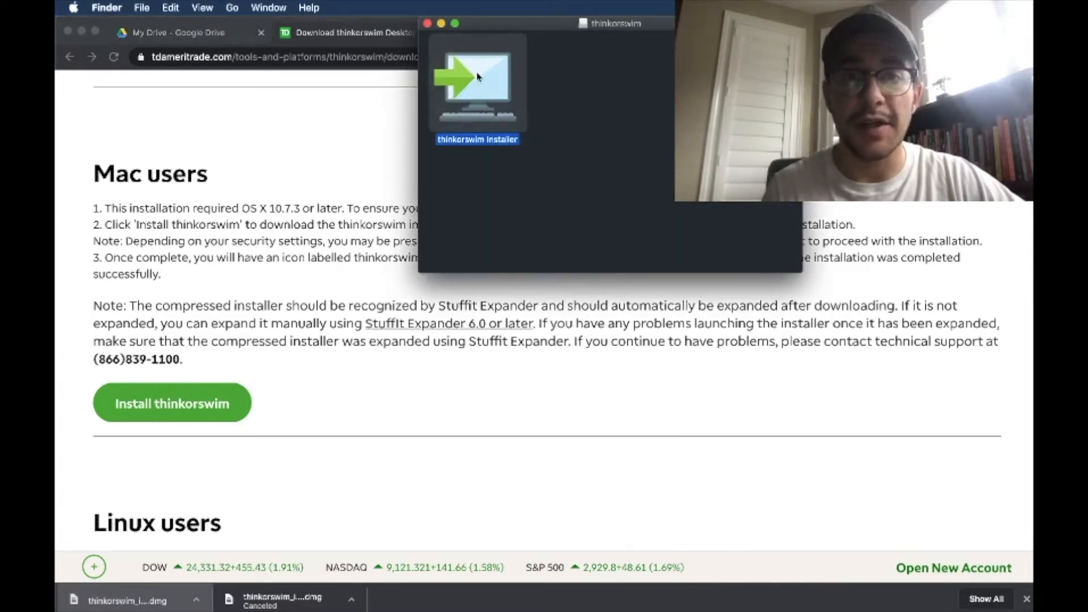
pyautogui.doubleClick(476, 83)
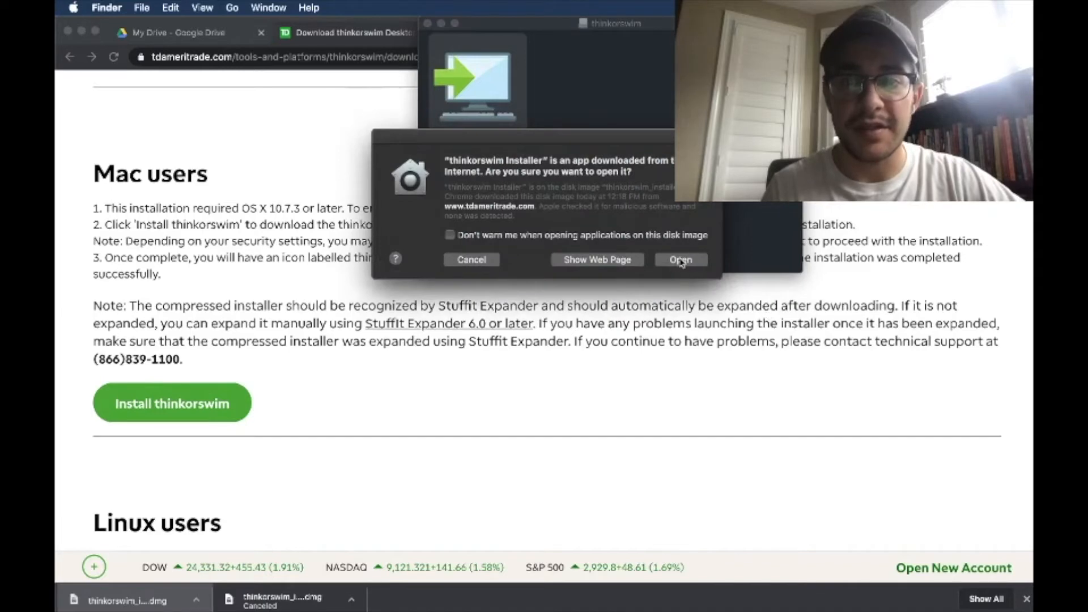
pyautogui.click(680, 259)
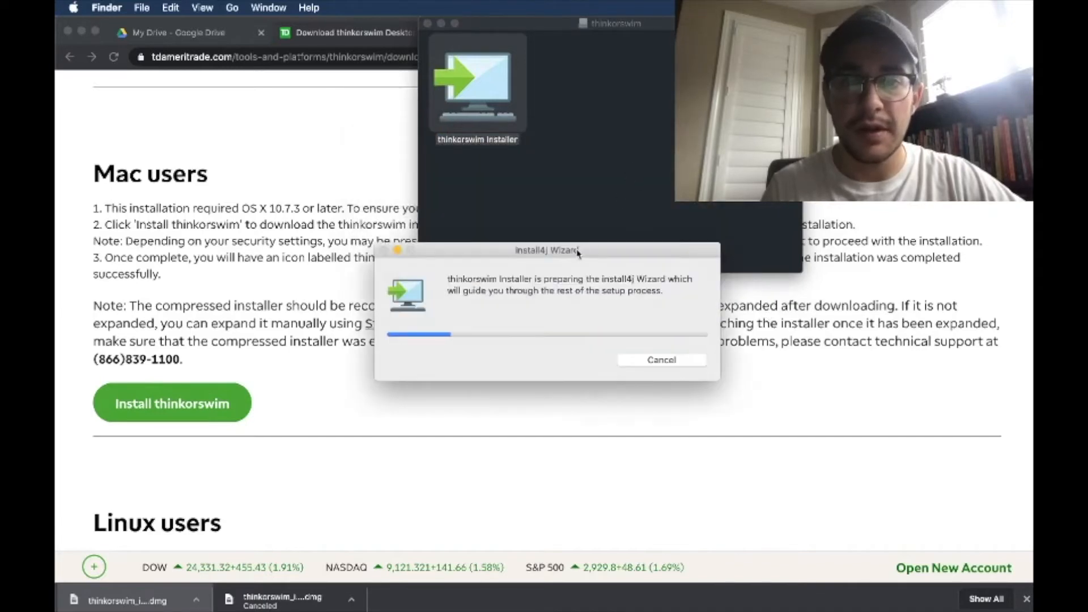
pyautogui.moveTo(546, 249); pyautogui.dragTo(548, 147)
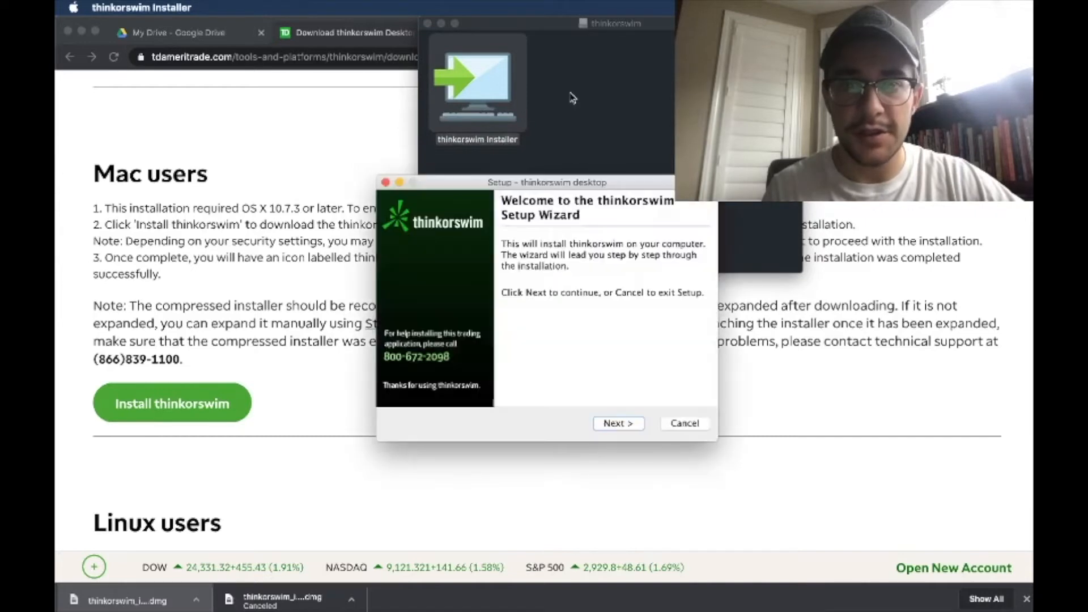
# Start setup choosing 'Install another instance' with TD Ameritrade as account provider
pyautogui.click(616, 423)
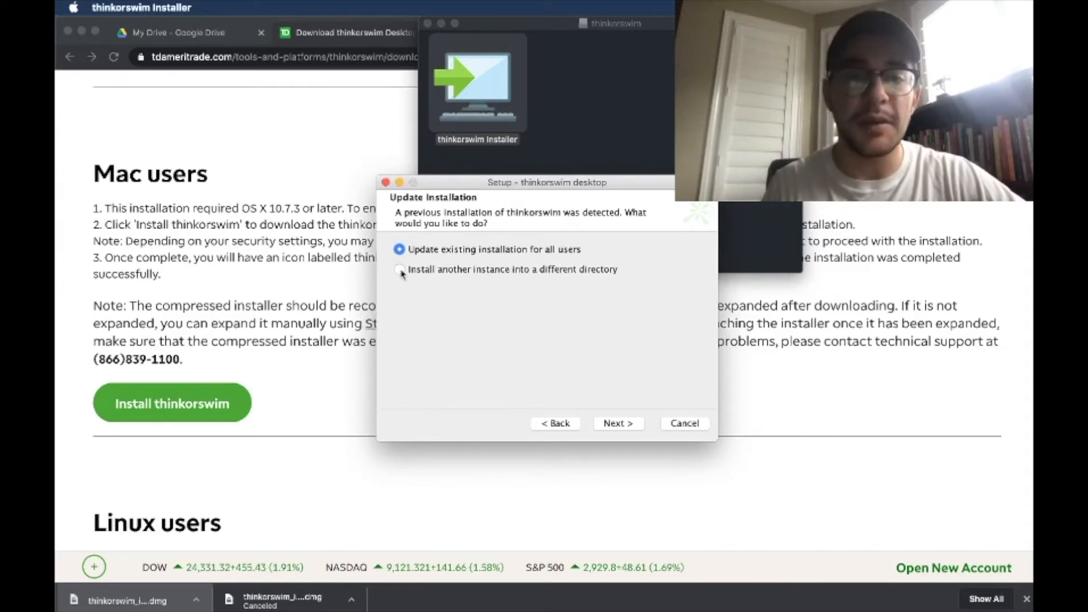
pyautogui.click(399, 269)
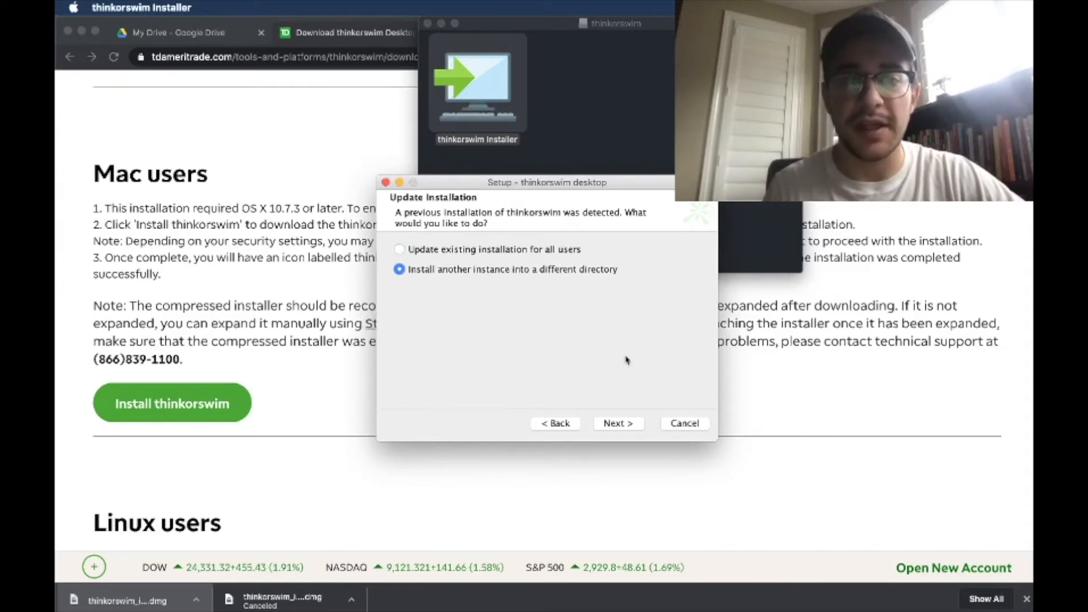
pyautogui.click(616, 423)
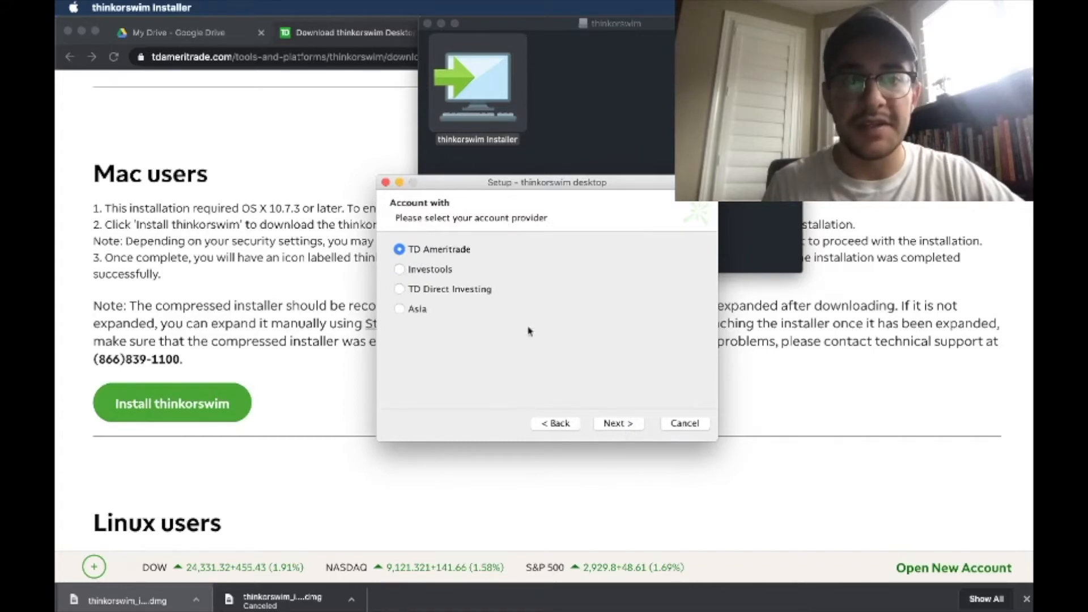
pyautogui.click(616, 422)
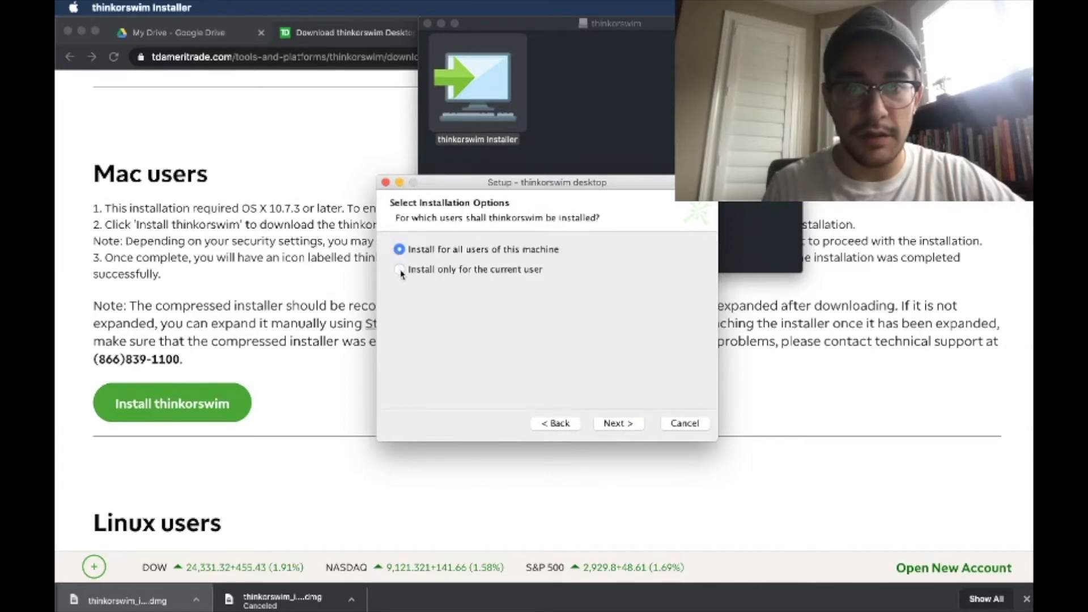
# Install to /Applications/thinkorswim keeping the desktop icon, then finish setup to launch thinkorswim
pyautogui.click(616, 422)
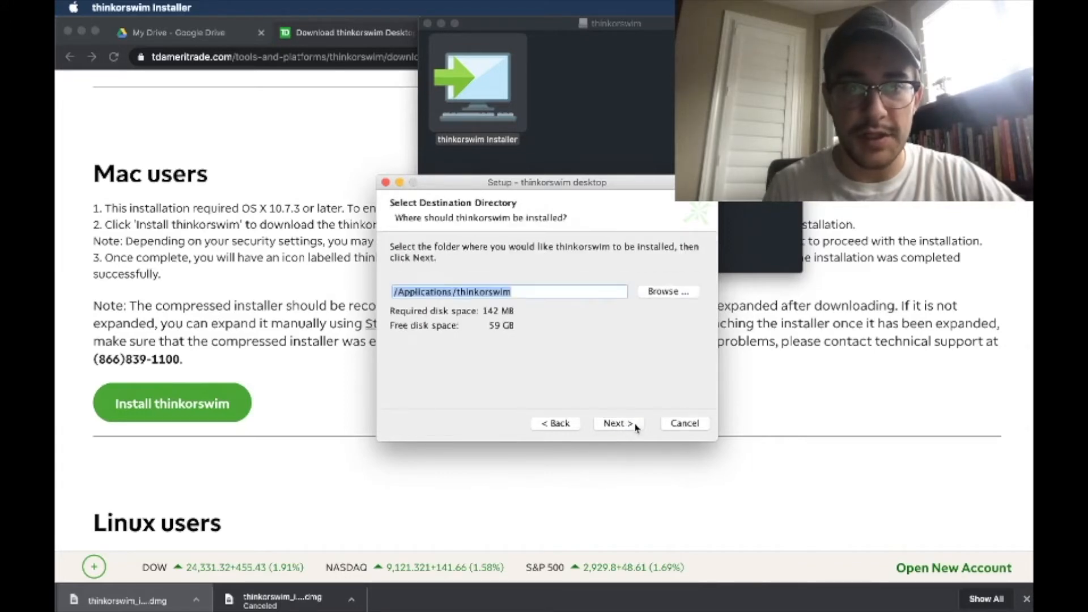
pyautogui.click(616, 423)
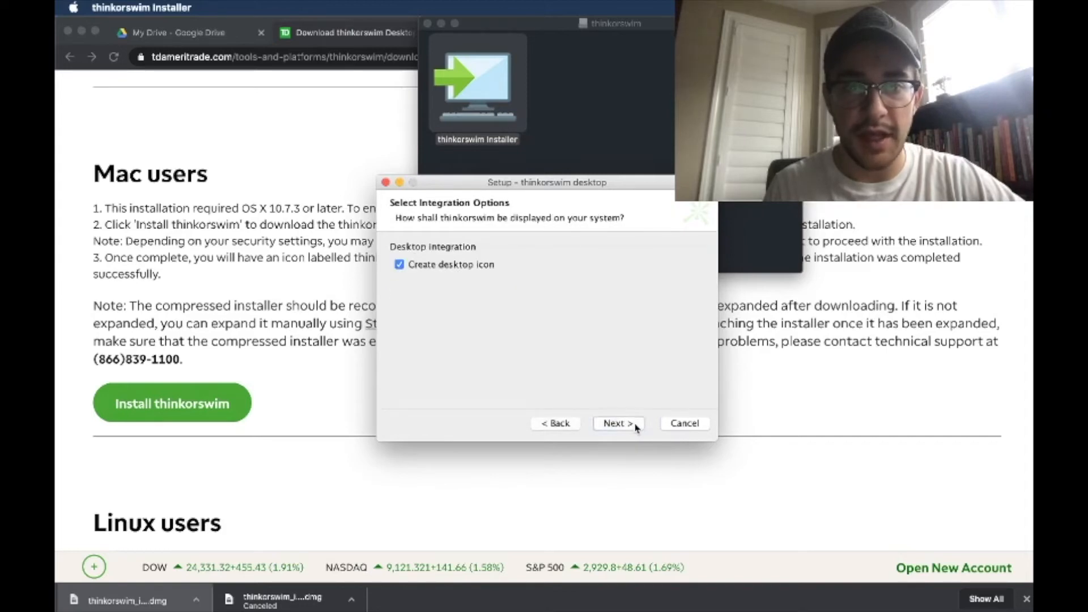
pyautogui.click(616, 423)
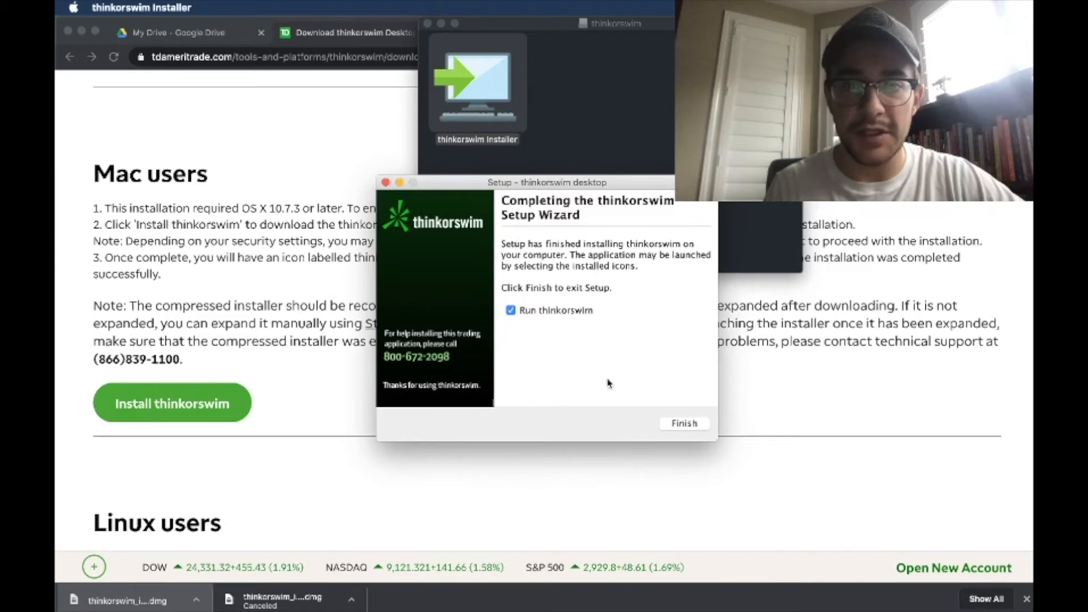
pyautogui.click(682, 422)
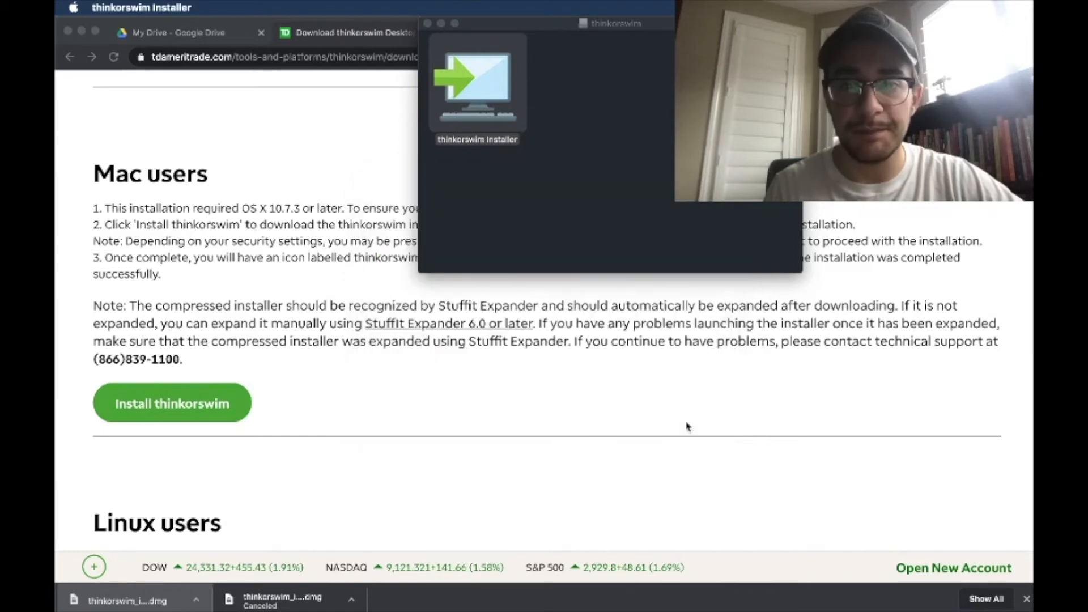
pyautogui.doubleClick(477, 83)
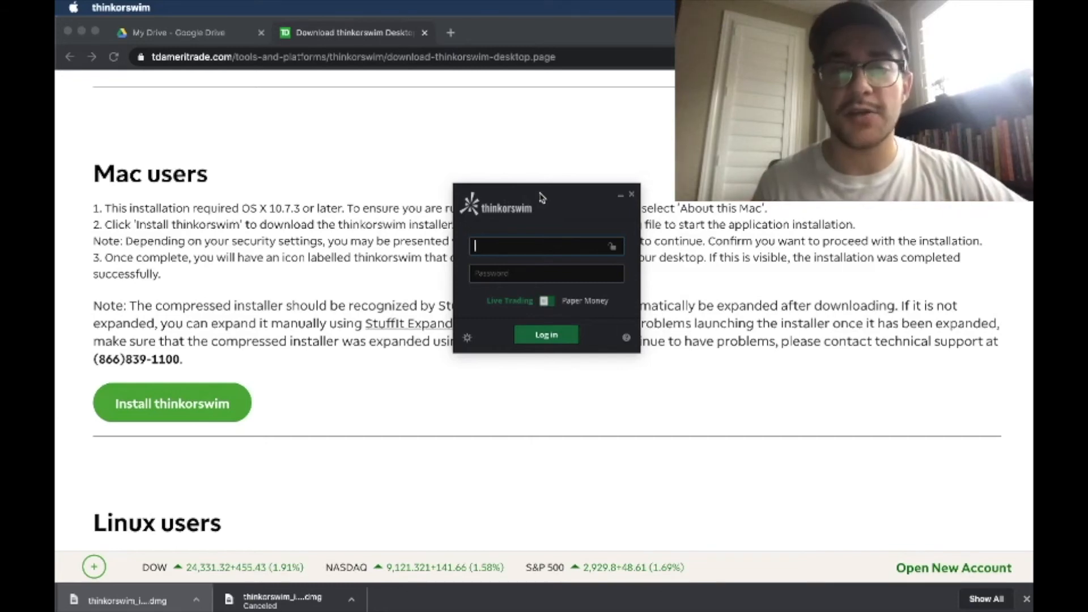
pyautogui.moveTo(559, 215)
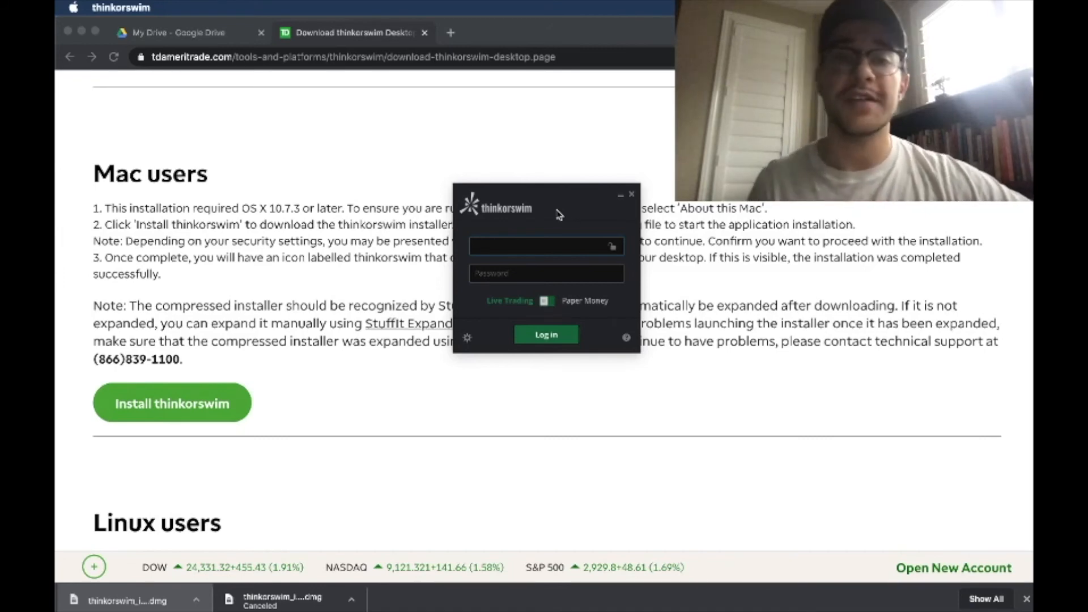
# Place the cursor in the login ID field of the thinkorswim login window
pyautogui.click(546, 246)
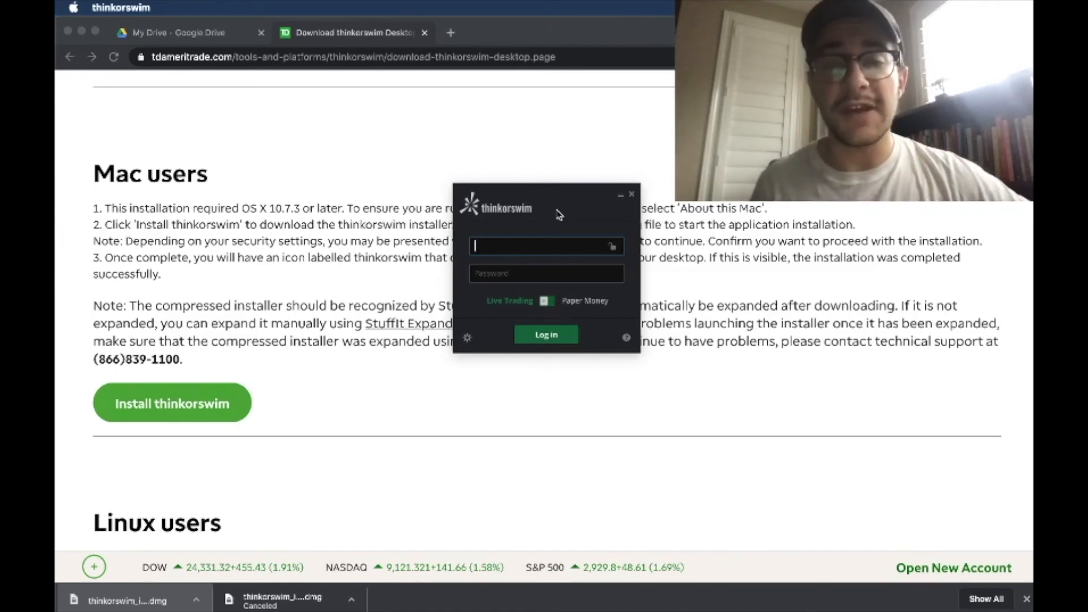